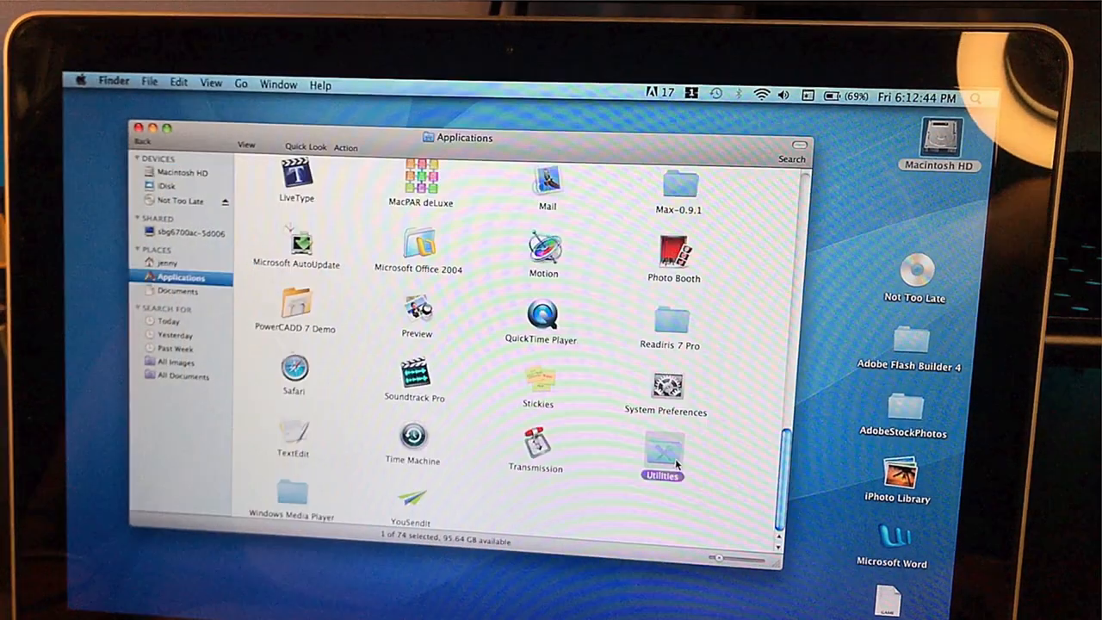
# - Open the Utilities folder in Applications to reach Disk Utility
pyautogui.doubleClick(661, 452)
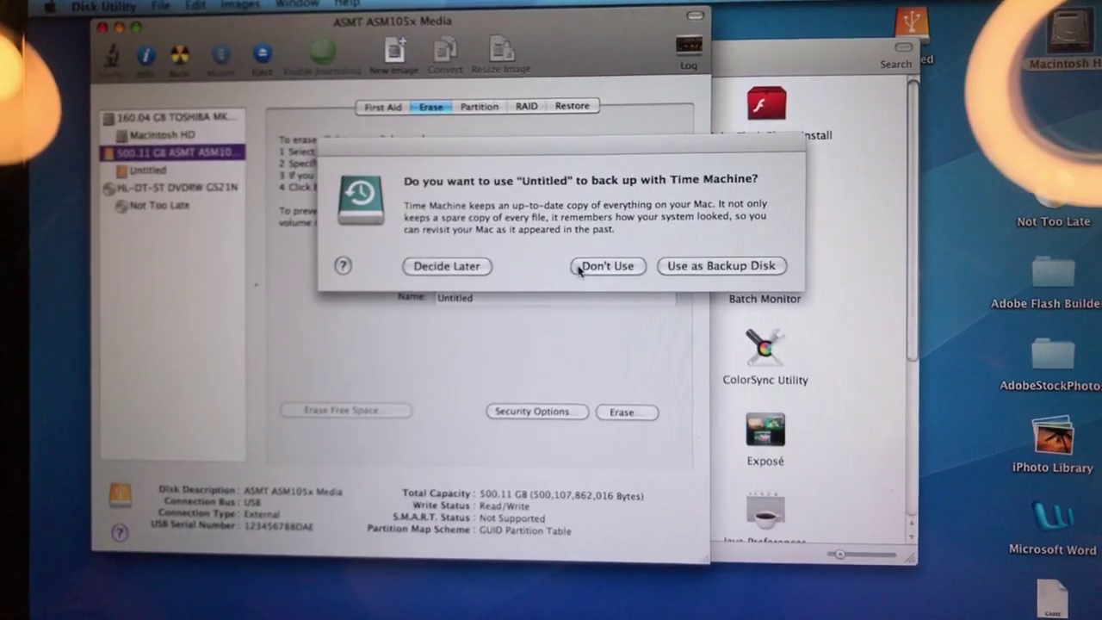
# - Decline Time Machine and erase the 500 GB ASMT disk as Mac OS Extended (Journaled) 'Untitled'
pyautogui.click(608, 266)
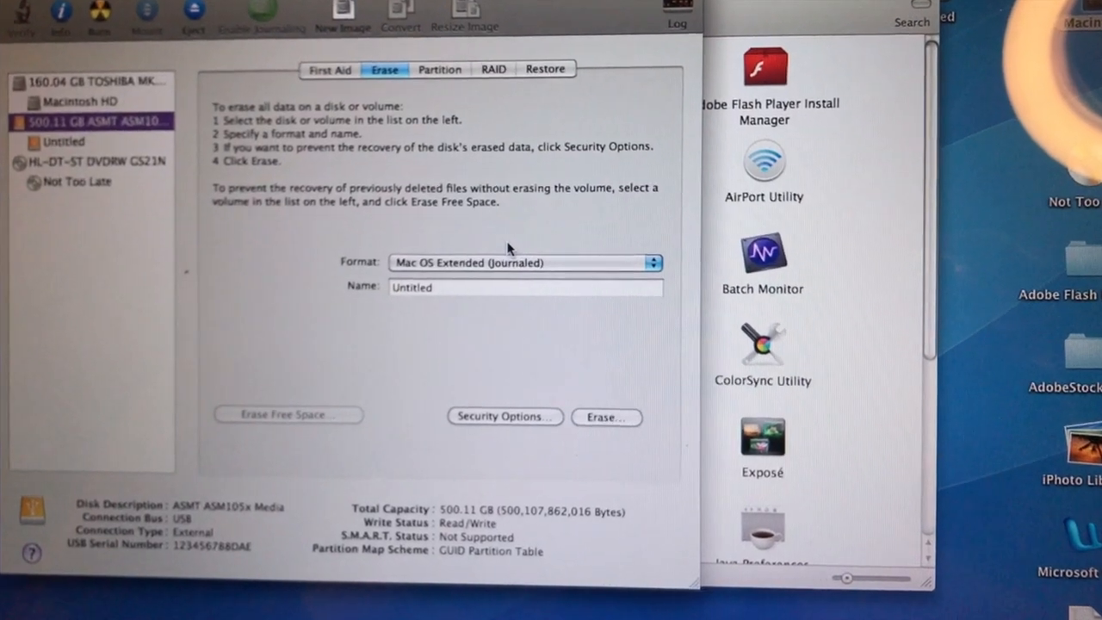
pyautogui.click(607, 416)
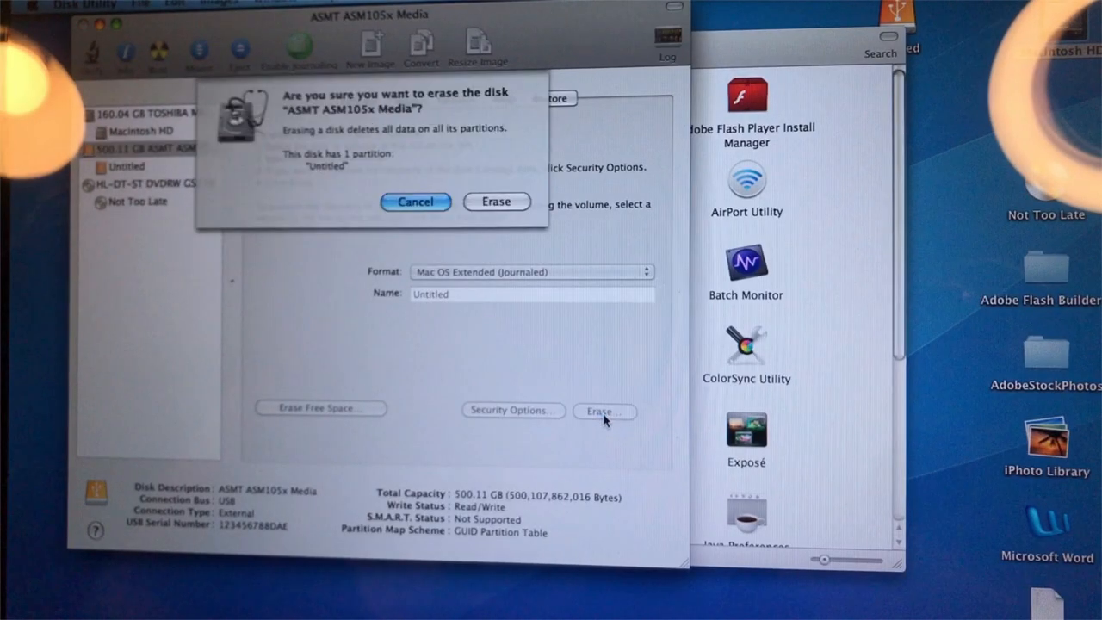
pyautogui.click(496, 202)
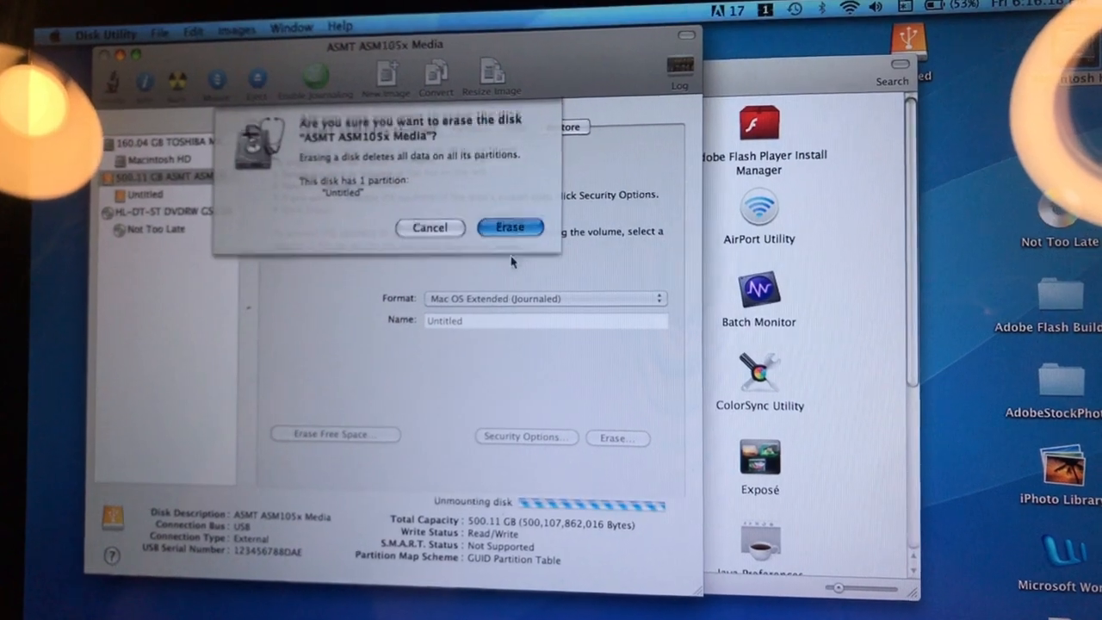
pyautogui.click(509, 227)
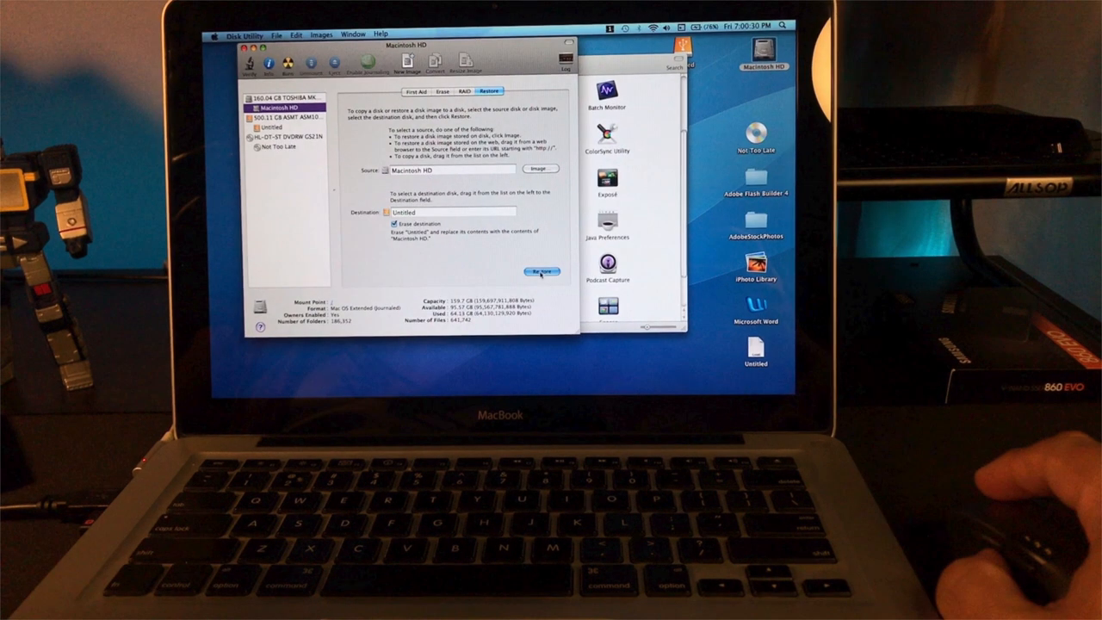
# - Restore Macintosh HD onto the Untitled disk and authorize with the admin password
pyautogui.click(536, 271)
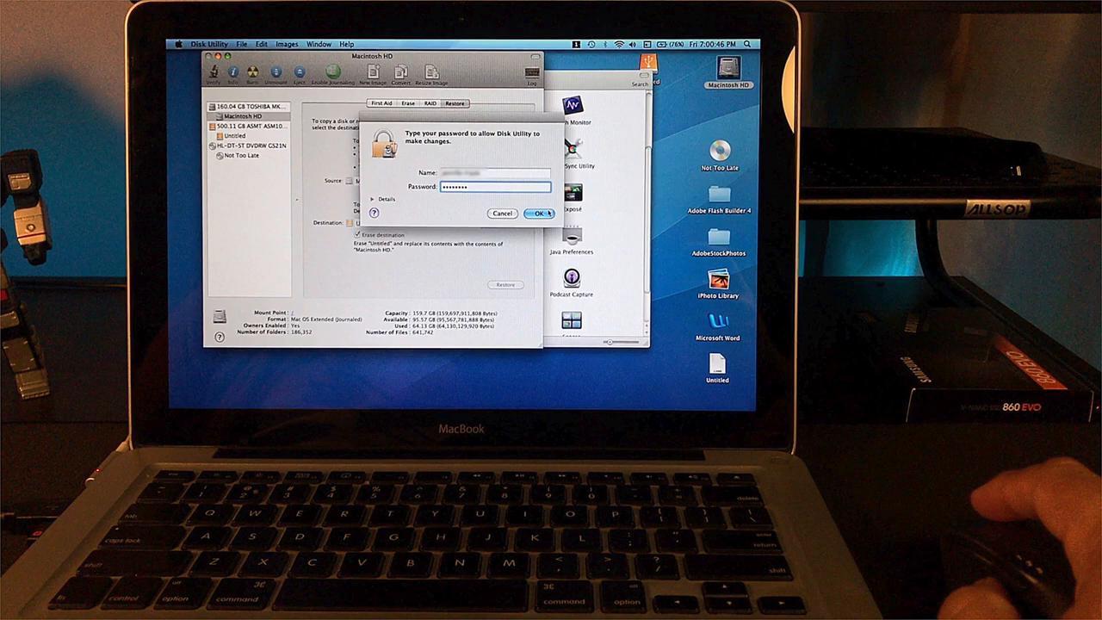
pyautogui.click(537, 213)
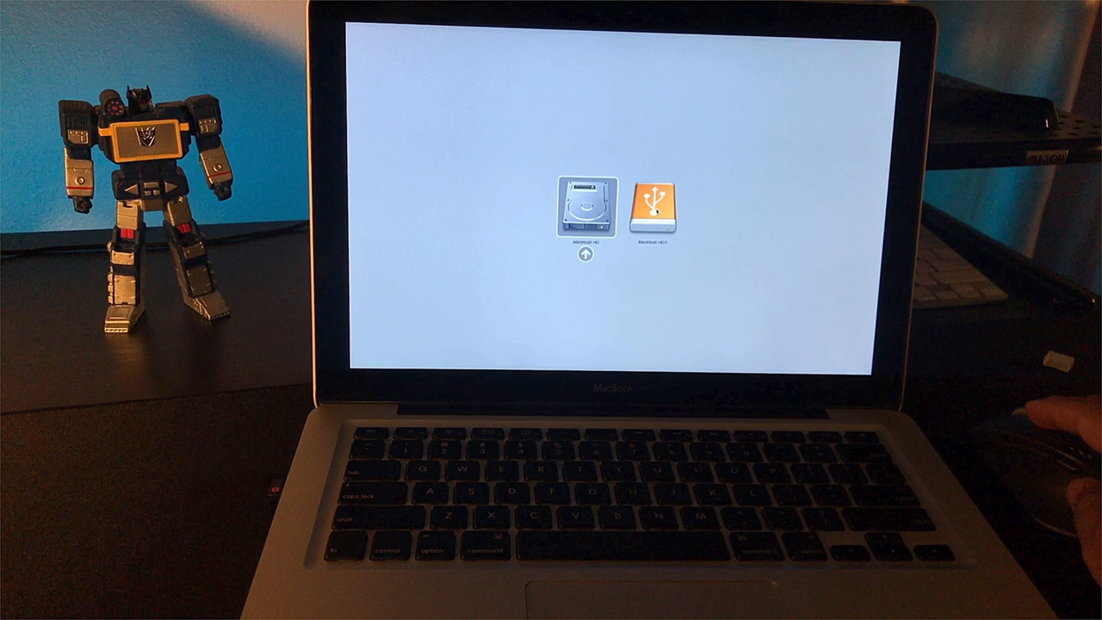
# - Boot from the orange USB drive icon in Startup Manager
pyautogui.click(659, 208)
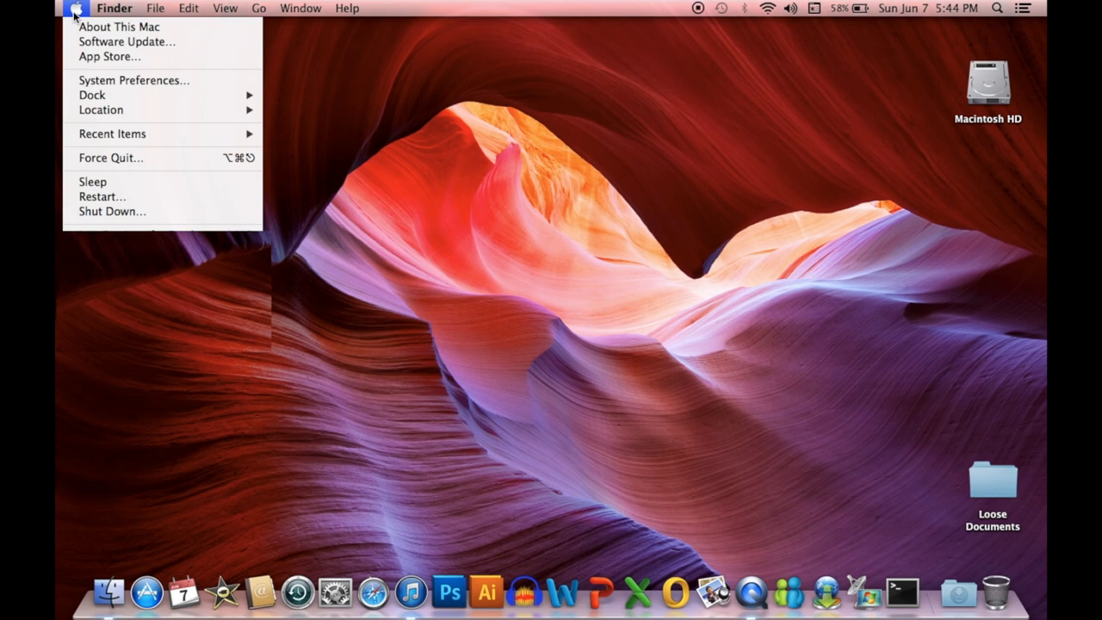
pyautogui.moveTo(117, 28)
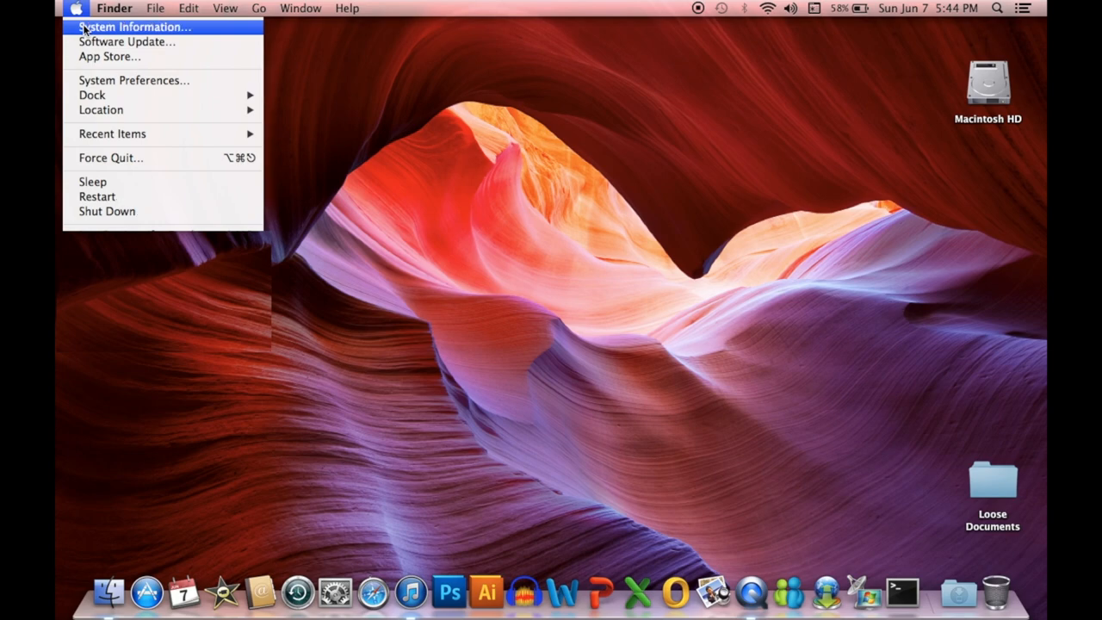
# - Open System Information from the Apple menu to confirm 8 GB of memory
pyautogui.click(136, 27)
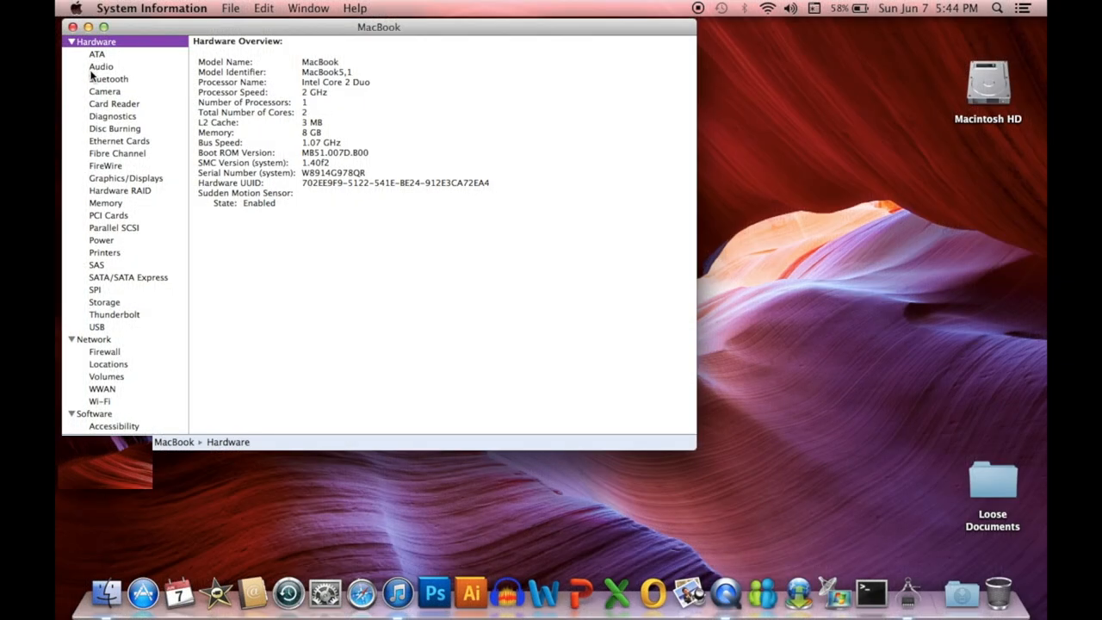
pyautogui.moveTo(116, 283)
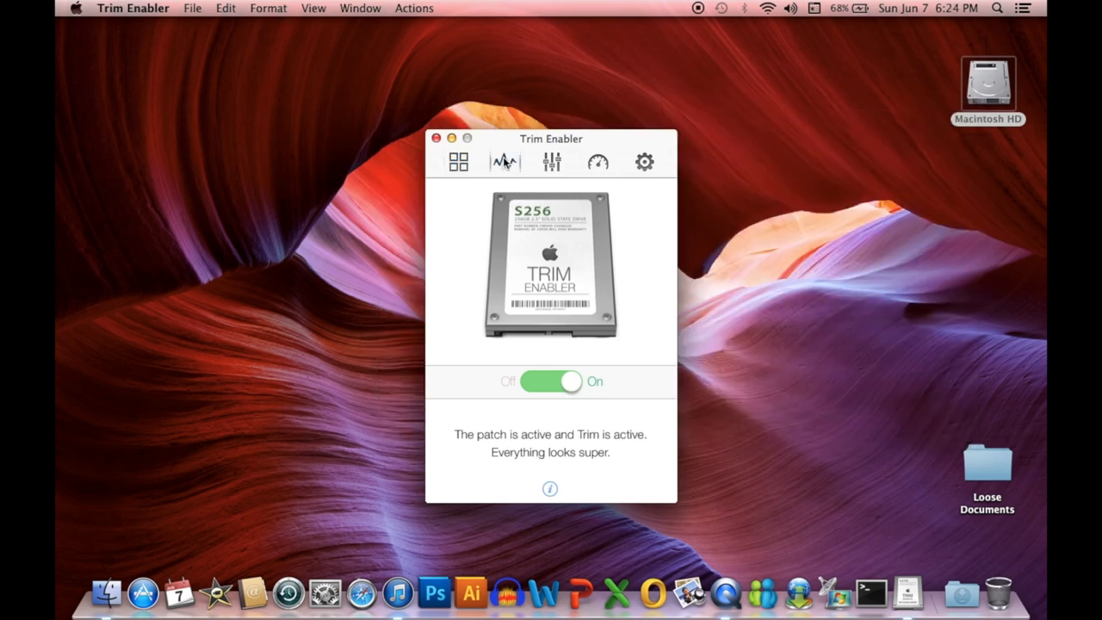
# - Check Trim Enabler's benchmark gauge and gear settings panels after confirming Trim is active
pyautogui.click(597, 162)
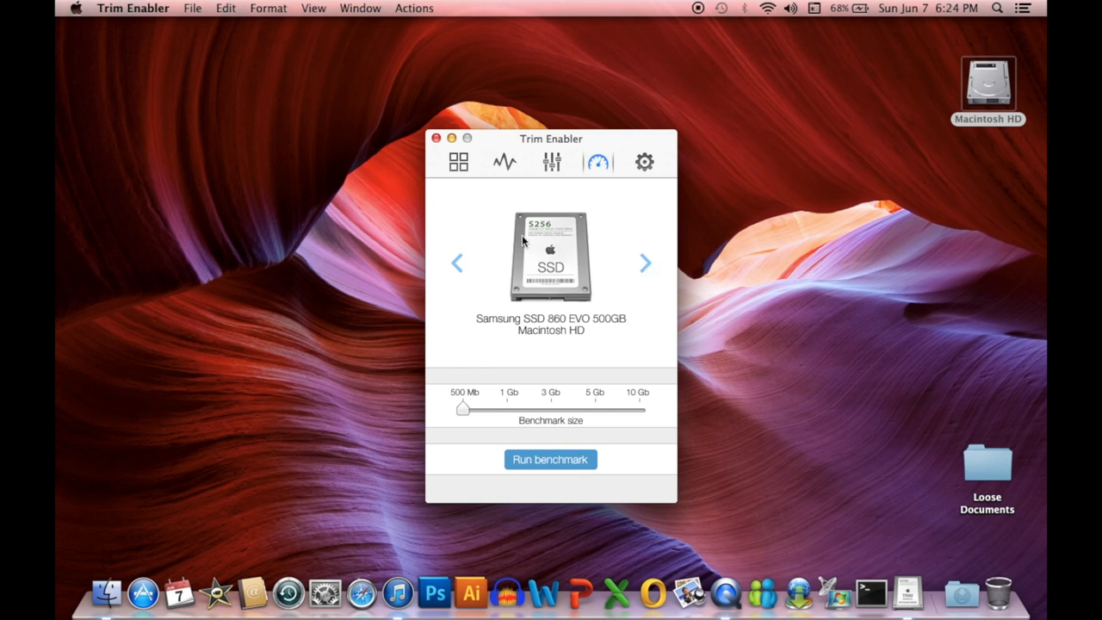
pyautogui.click(643, 162)
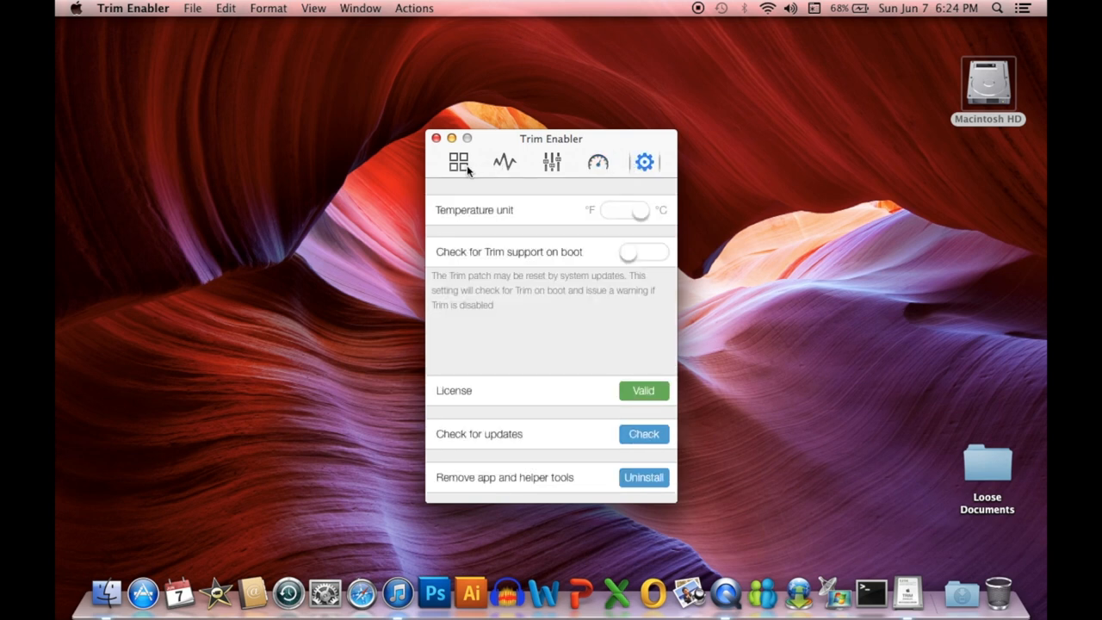
pyautogui.click(597, 161)
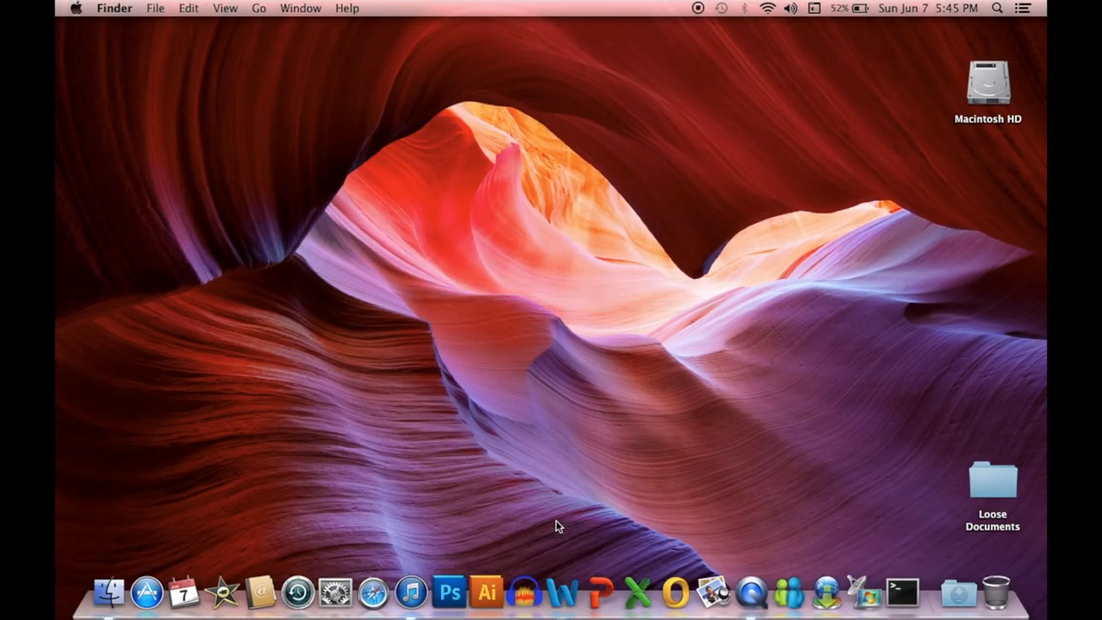
pyautogui.click(579, 594)
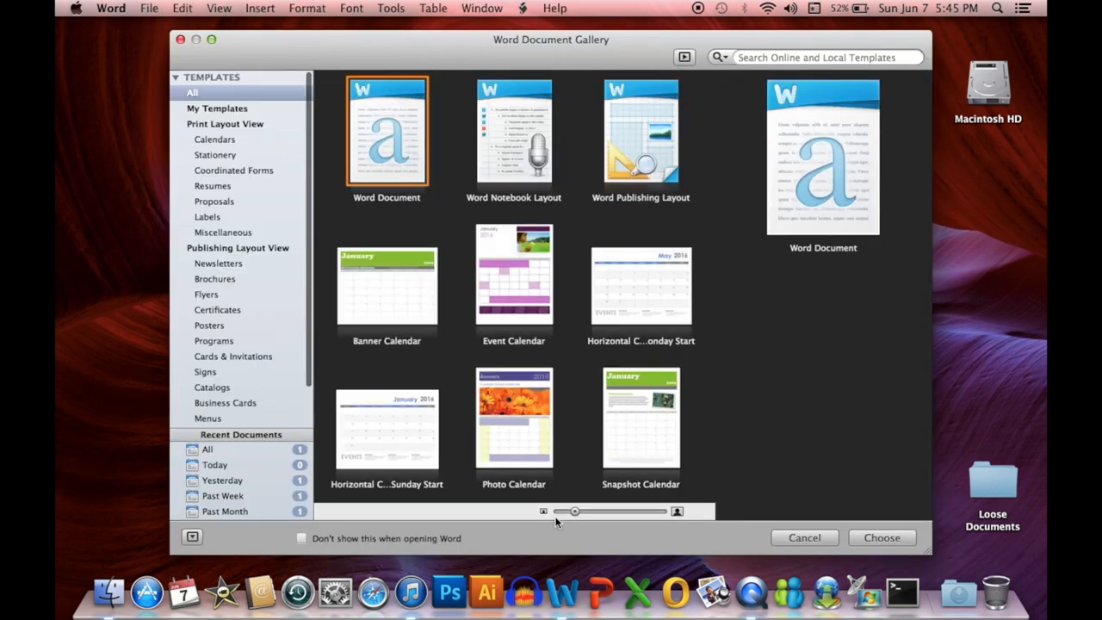
pyautogui.moveTo(137, 8)
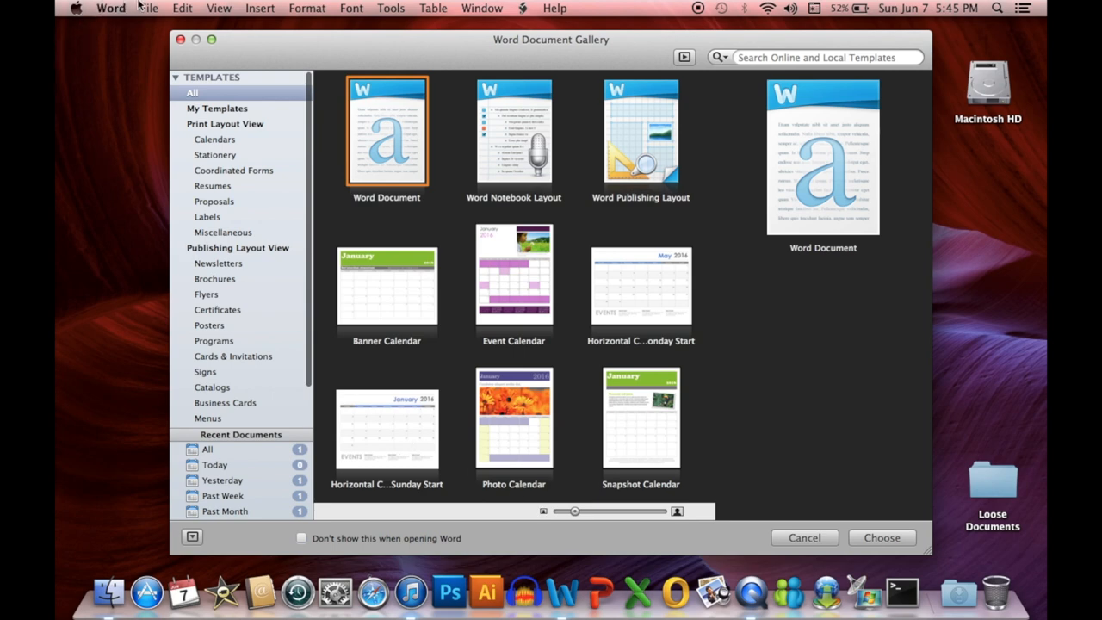
pyautogui.click(148, 7)
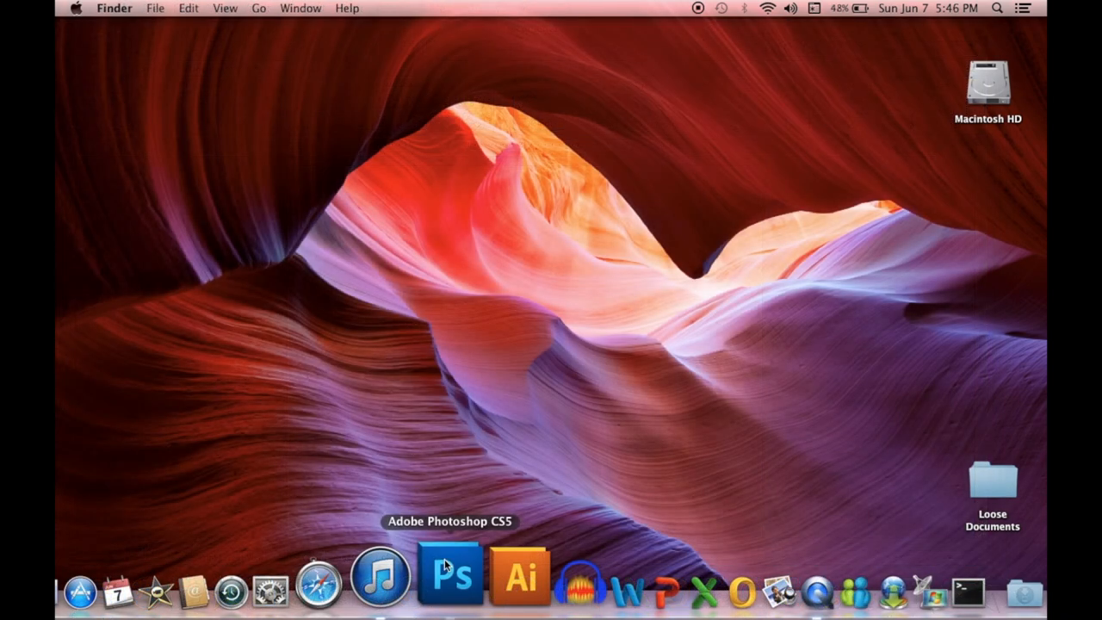
pyautogui.click(461, 582)
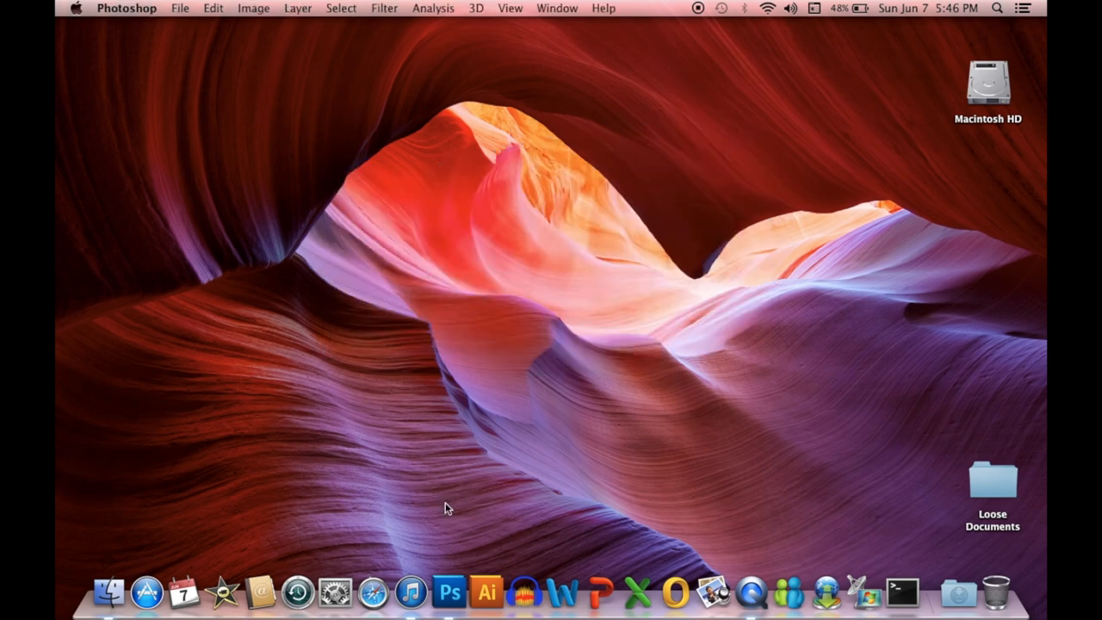
pyautogui.click(181, 7)
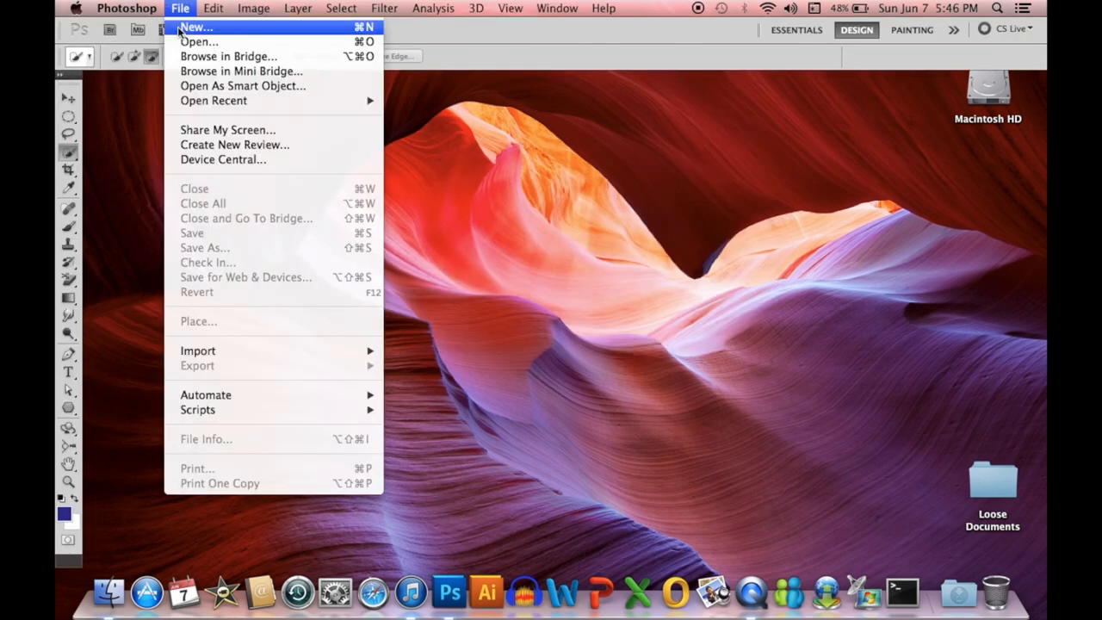
pyautogui.click(207, 27)
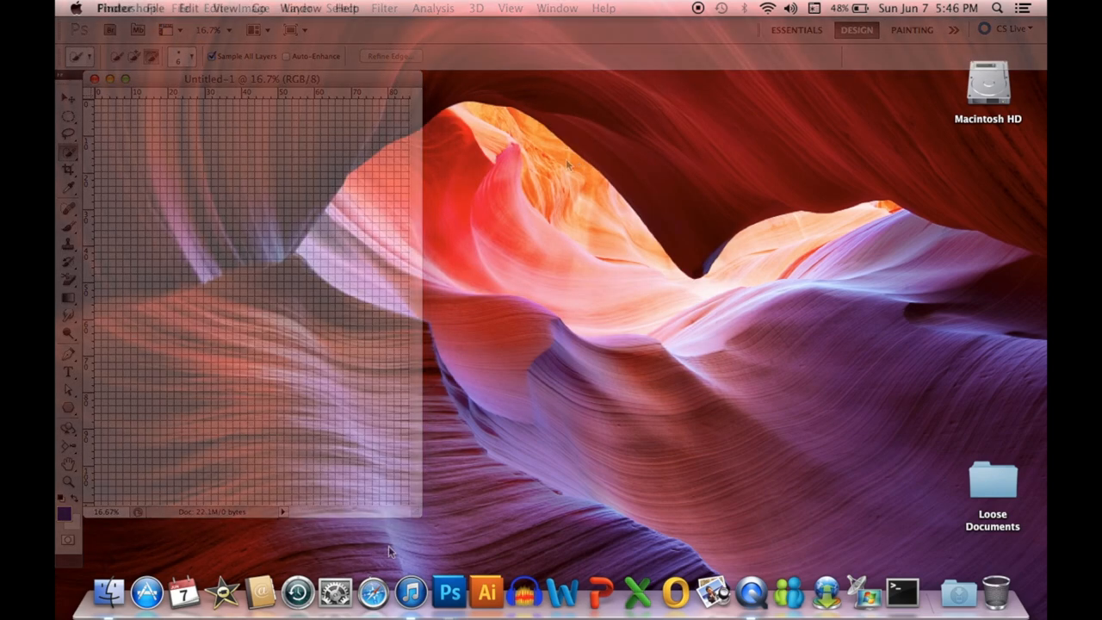
pyautogui.click(367, 591)
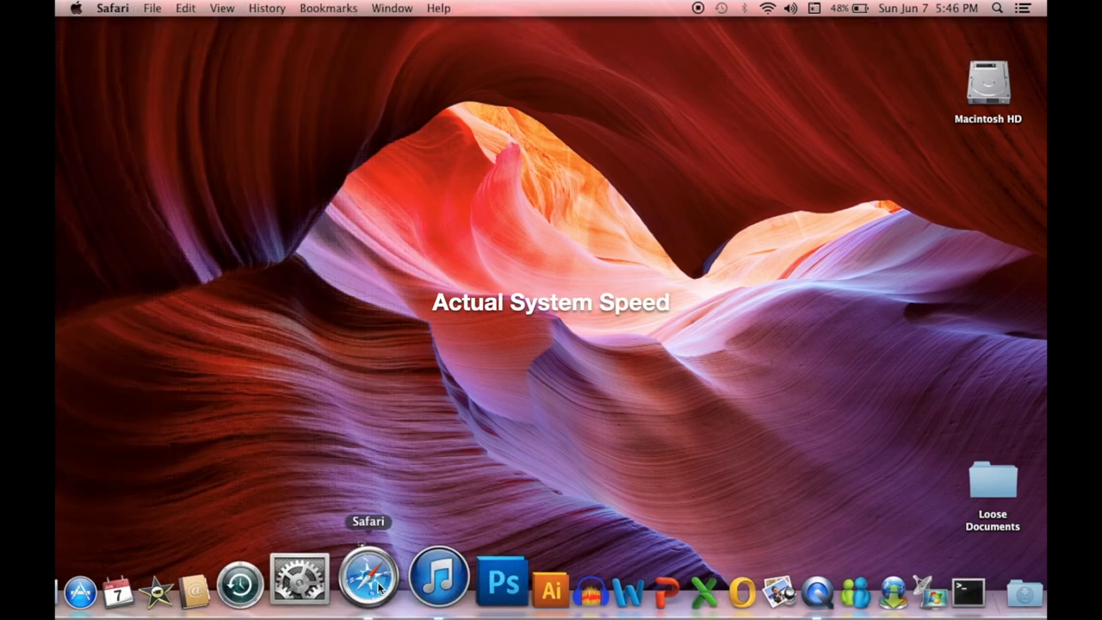
# - Launch Safari, choose REMIND ME LATER on YouTube's notice, and scroll the home page
pyautogui.click(368, 586)
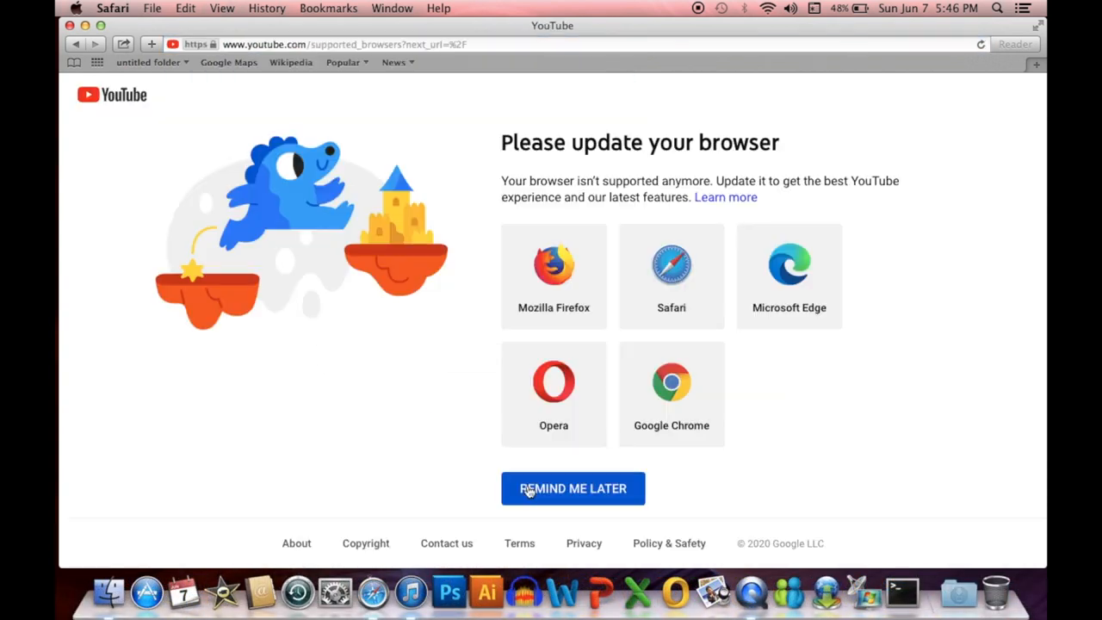
pyautogui.click(572, 488)
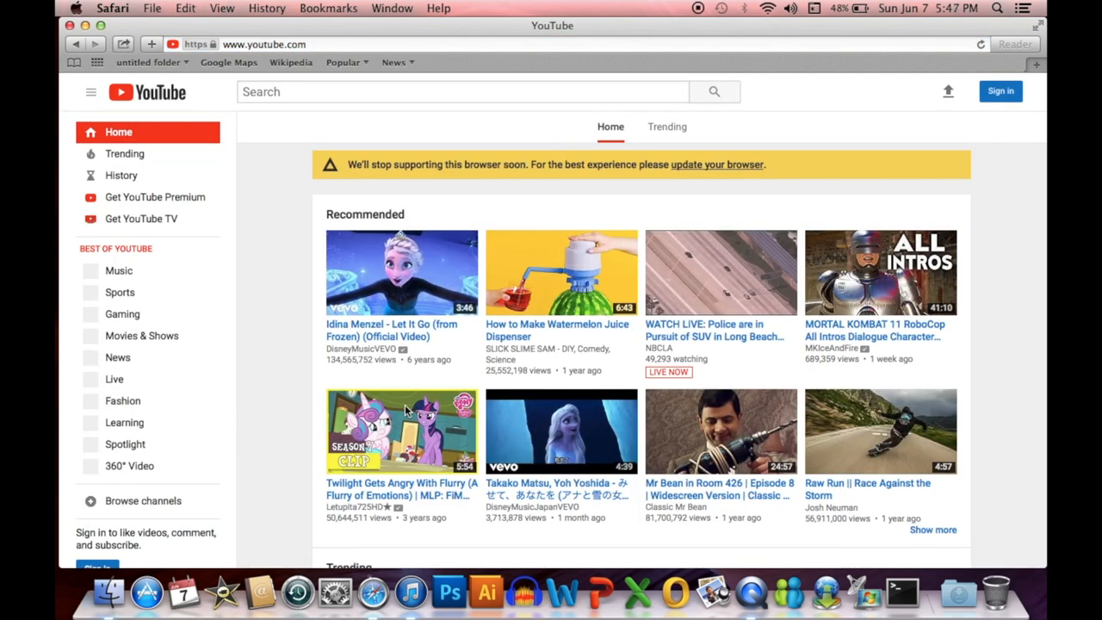
pyautogui.scroll(-3)
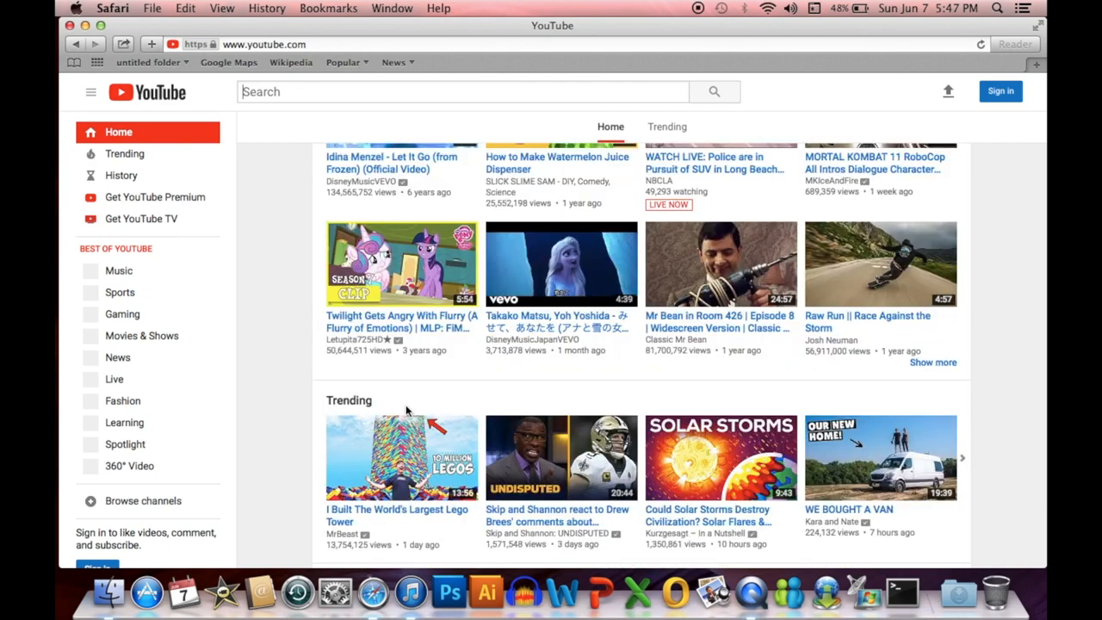
pyautogui.scroll(-3)
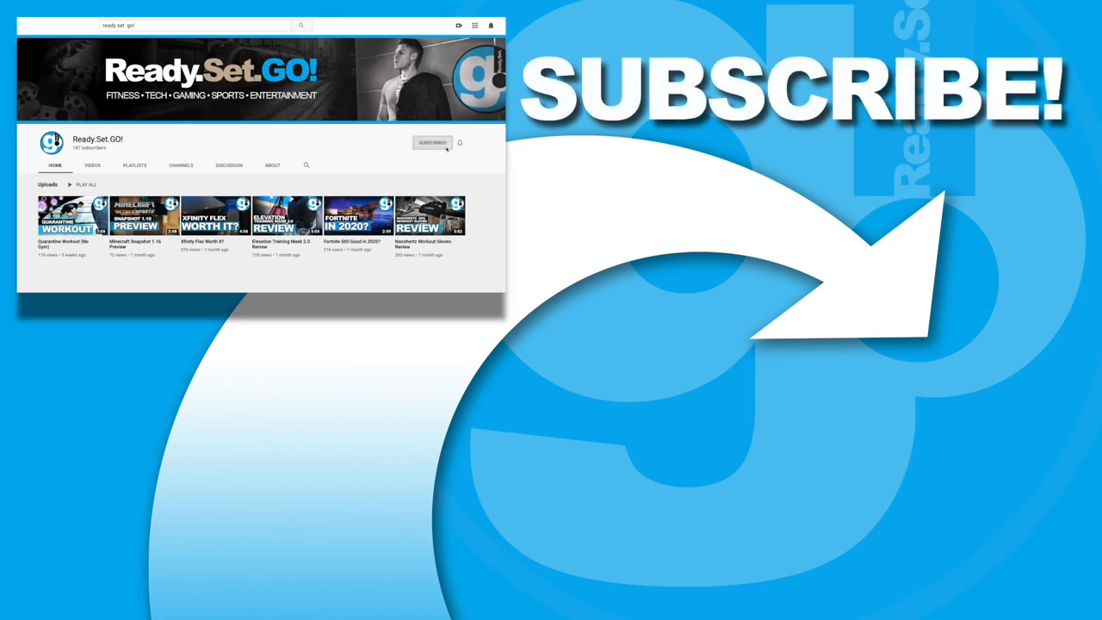
pyautogui.click(467, 143)
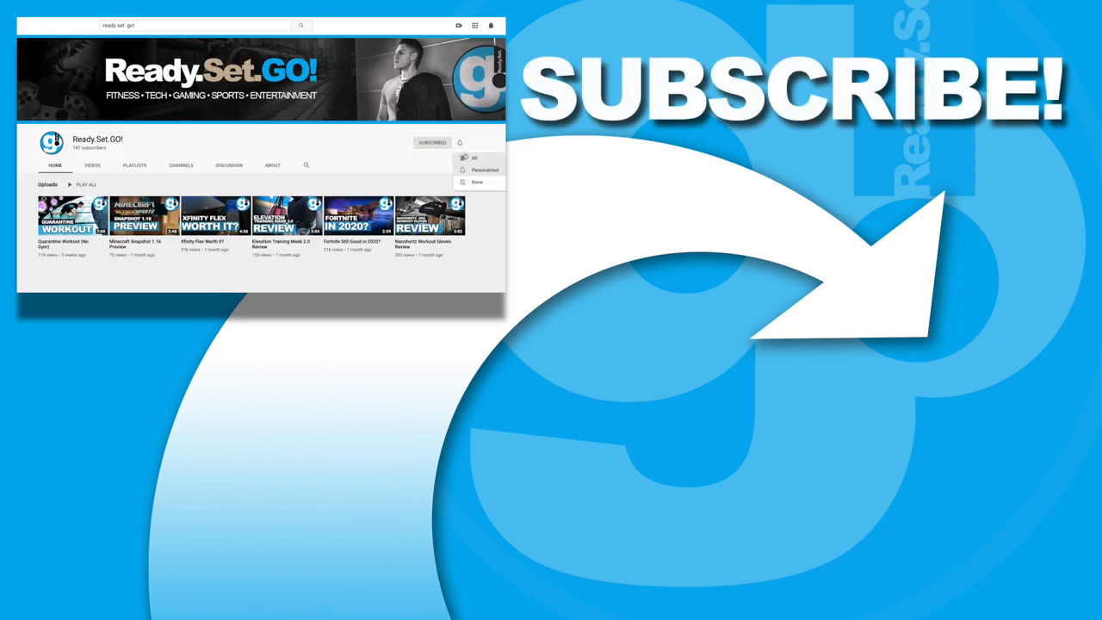